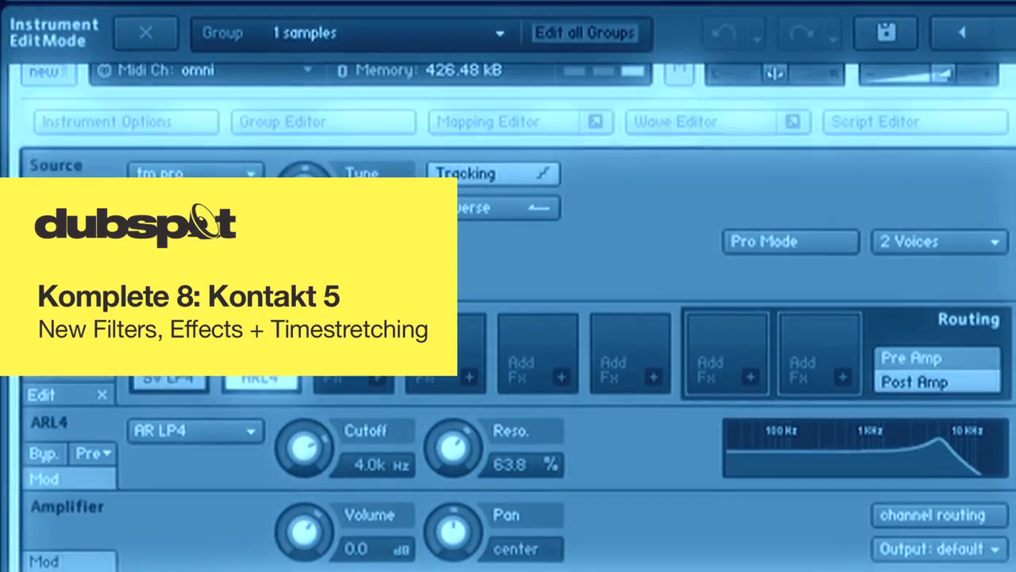
{"action": "scroll", "scroll_direction": "down", "scroll_amount": 3}
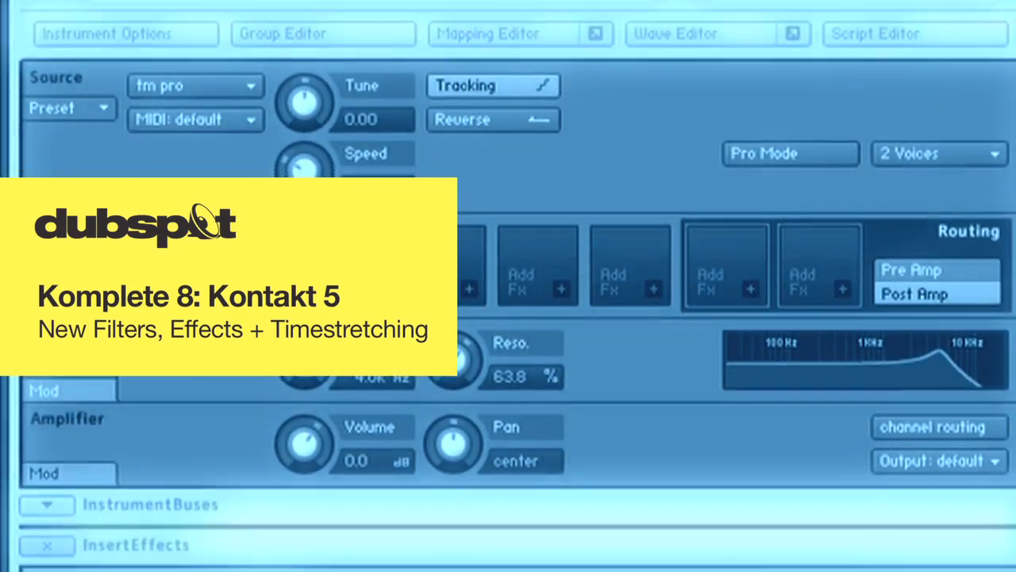